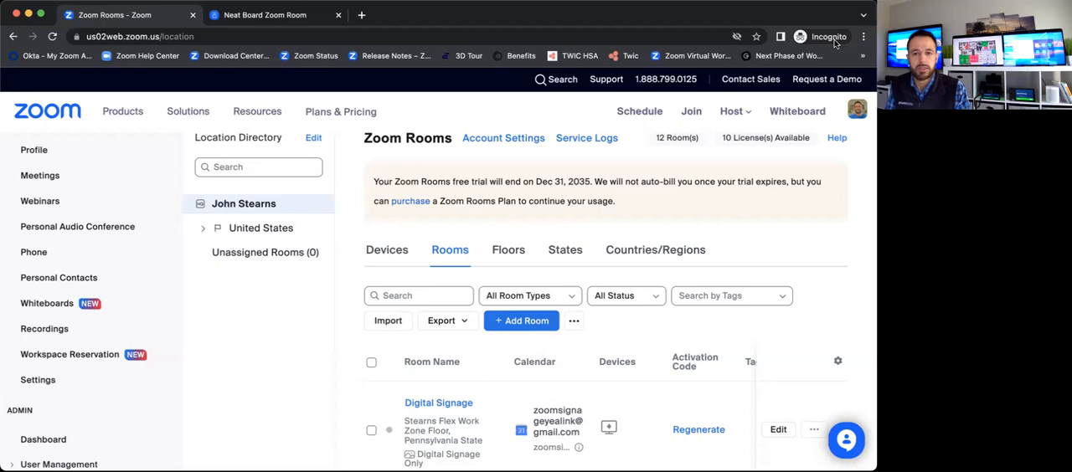
Step: Start a new Zoom Room with its room type set to Kiosk
{"action": "scroll", "scroll_direction": "down", "scroll_amount": 3}
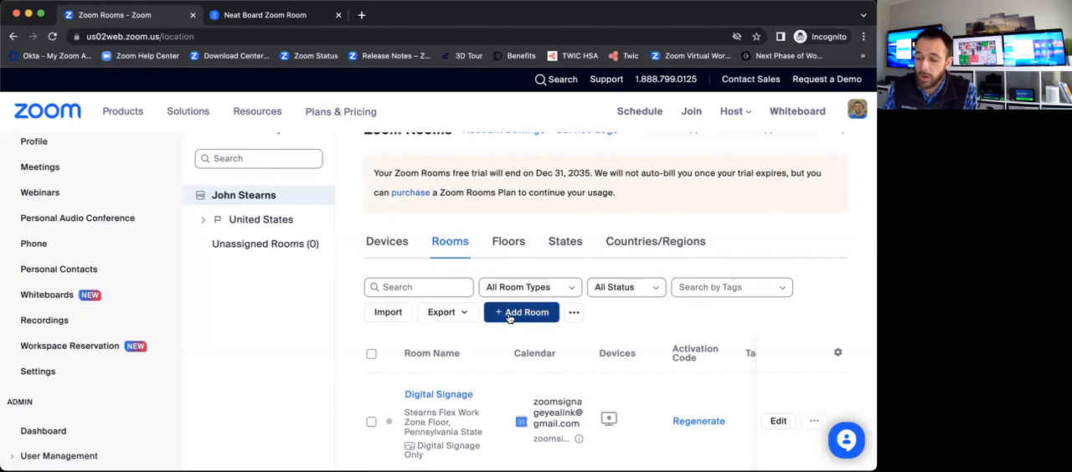
{"action": "left_click", "coordinate": [520, 311]}
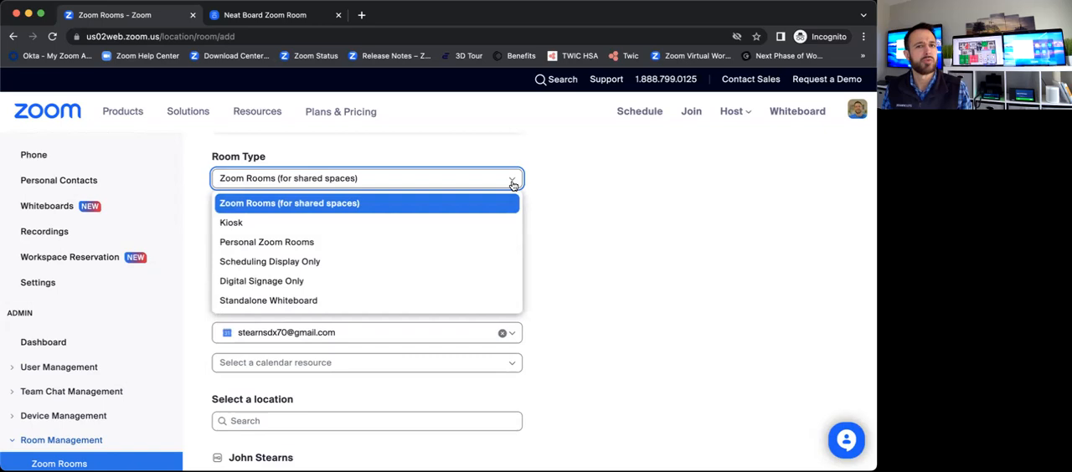
{"action": "mouse_move", "coordinate": [232, 226]}
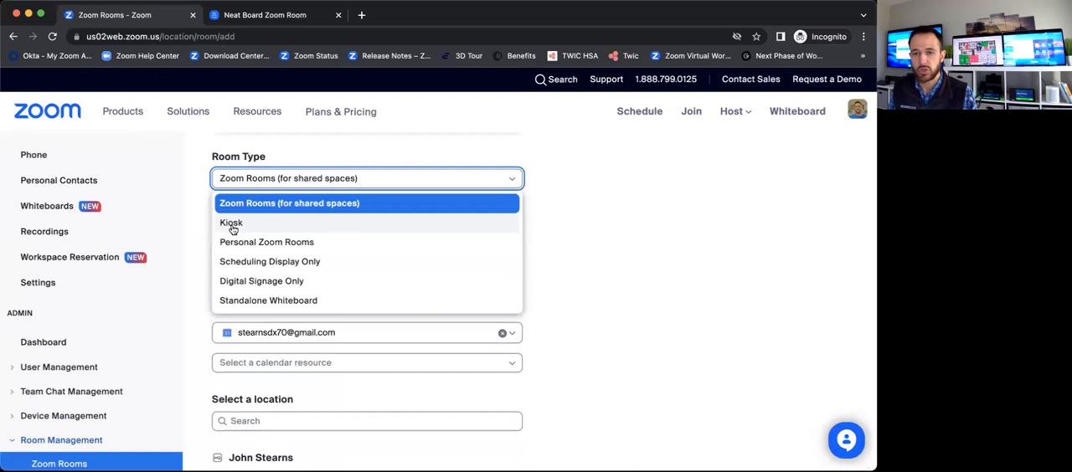
{"action": "left_click", "coordinate": [231, 223]}
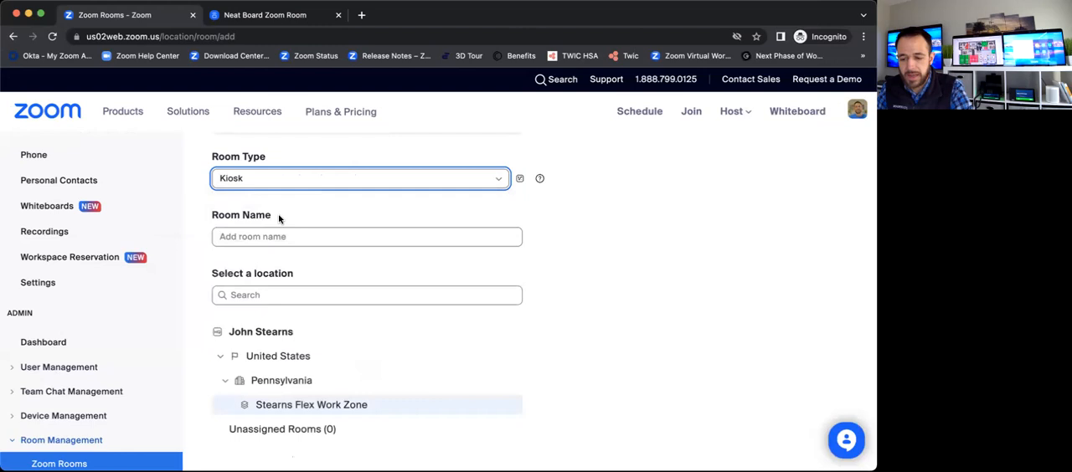
Step: Name the new Kiosk room 'Test Kiosk'
{"action": "type", "text": "Test Kiosk"}
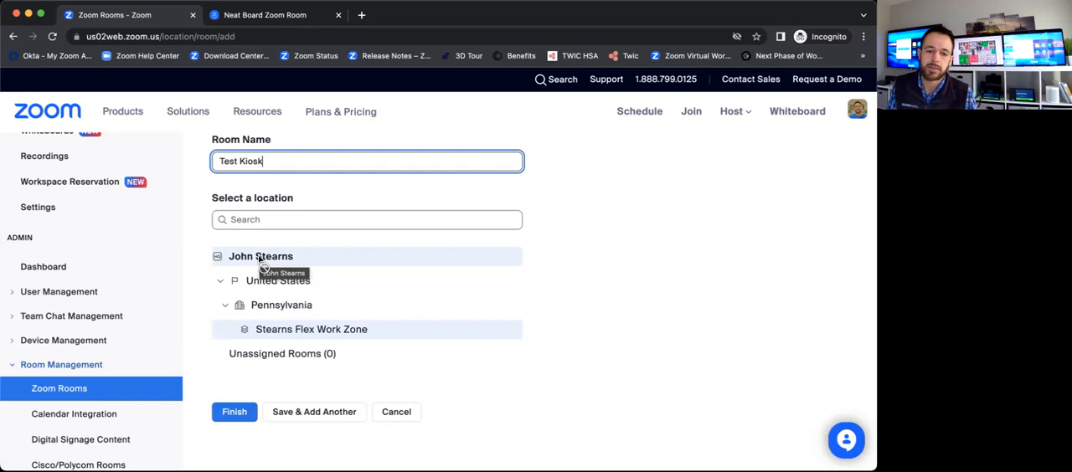
{"action": "mouse_move", "coordinate": [271, 336]}
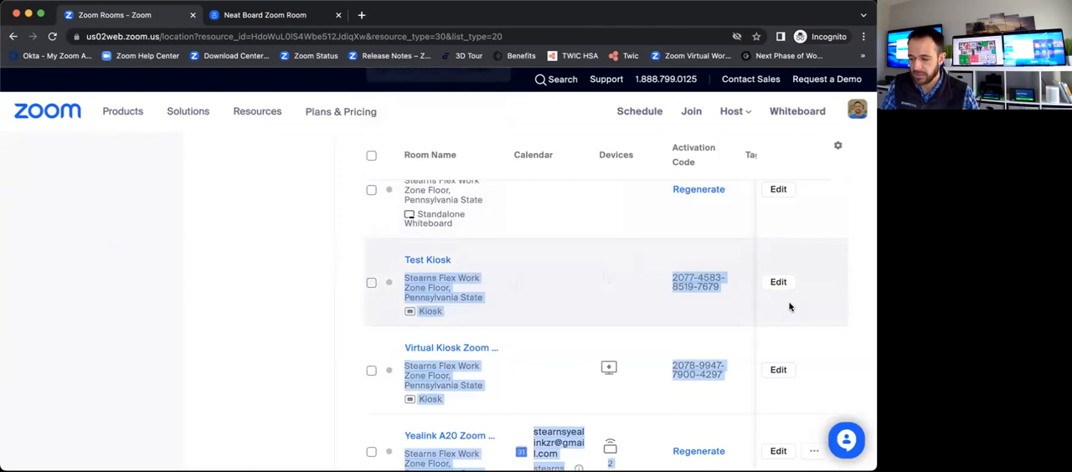
{"action": "scroll", "scroll_direction": "down", "scroll_amount": 3}
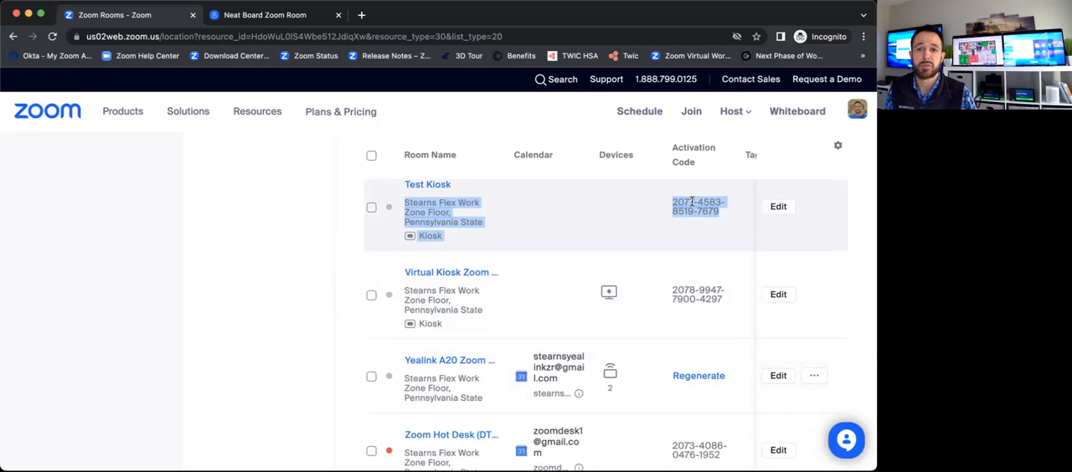
{"action": "scroll", "scroll_direction": "down", "scroll_amount": 3}
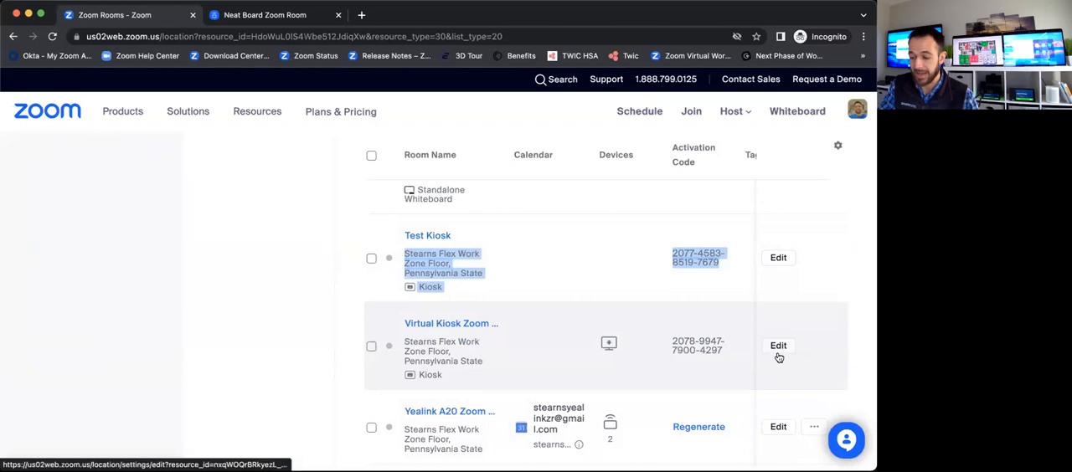
Step: Edit Virtual Kiosk Zoom Room and switch to its Kiosk settings
{"action": "left_click", "coordinate": [778, 346]}
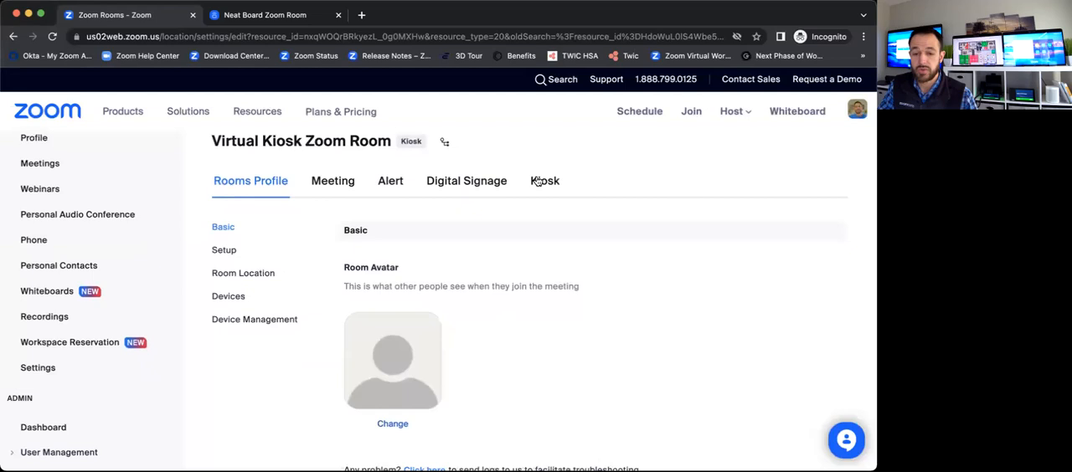
{"action": "left_click", "coordinate": [544, 181]}
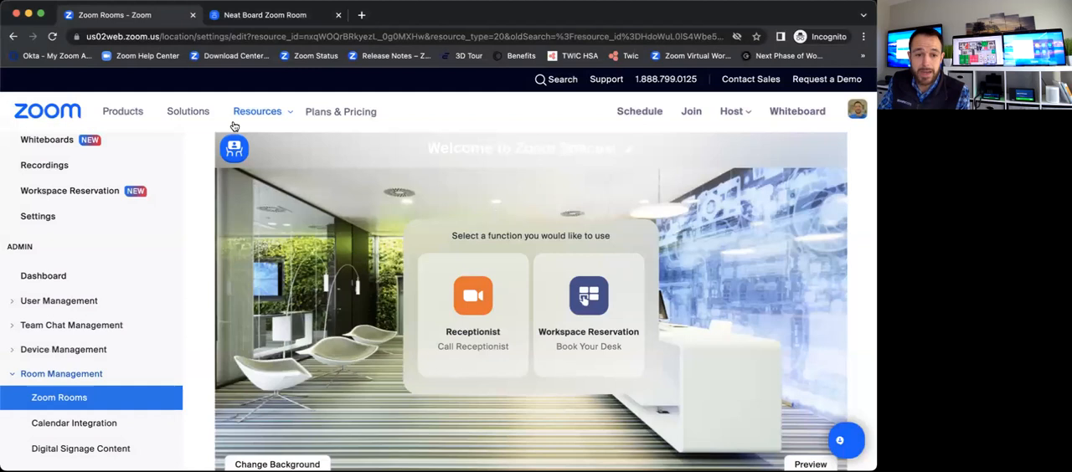
{"action": "mouse_move", "coordinate": [621, 151]}
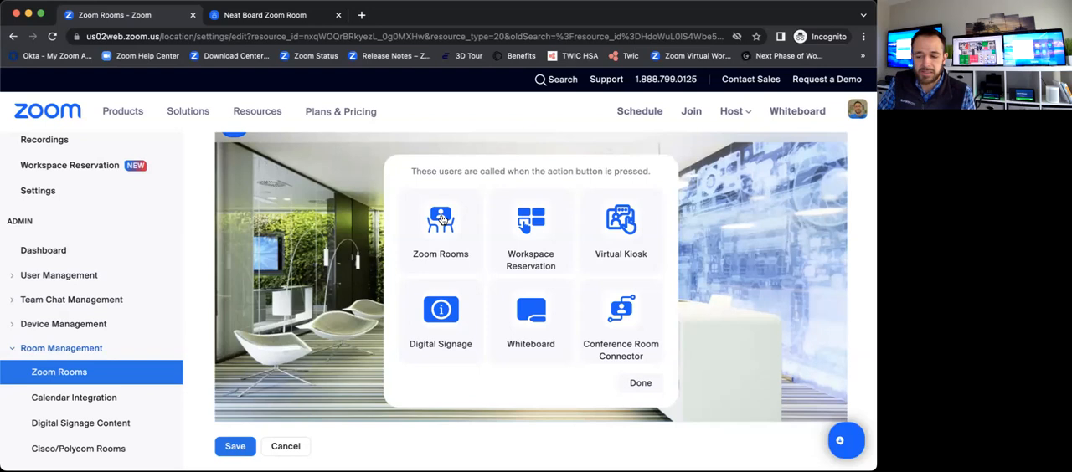
Step: Add and save a Zoom Rooms call action button for the virtual kiosk
{"action": "left_click", "coordinate": [440, 219]}
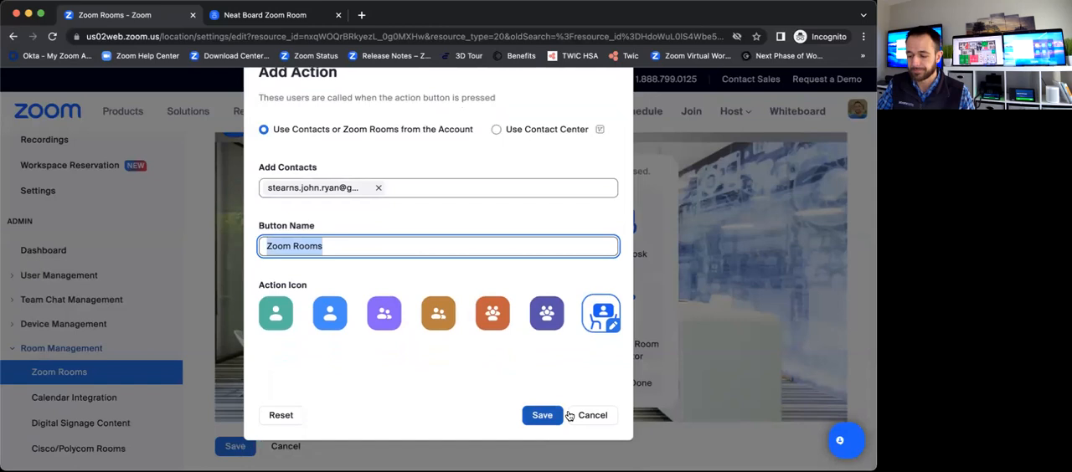
{"action": "left_click", "coordinate": [541, 415]}
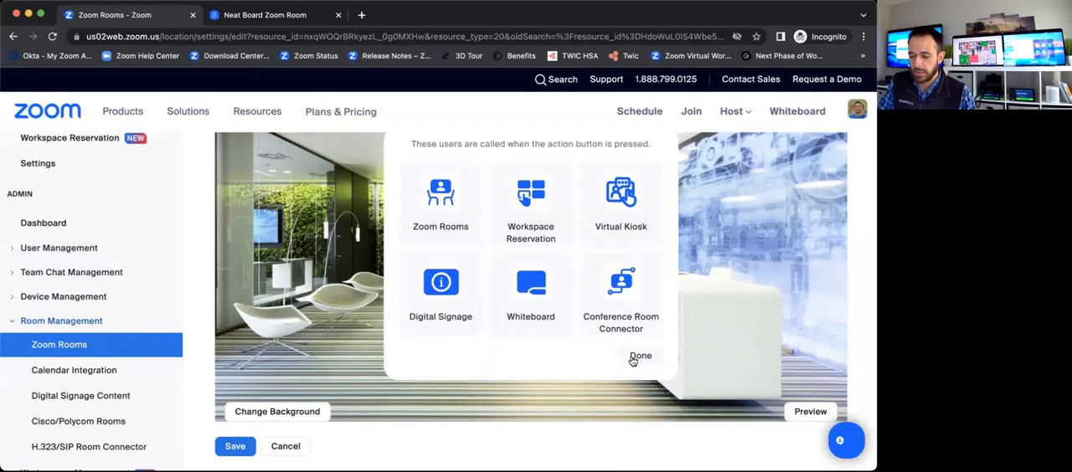
Step: Close the action picker to return to the kiosk layout preview
{"action": "left_click", "coordinate": [639, 356]}
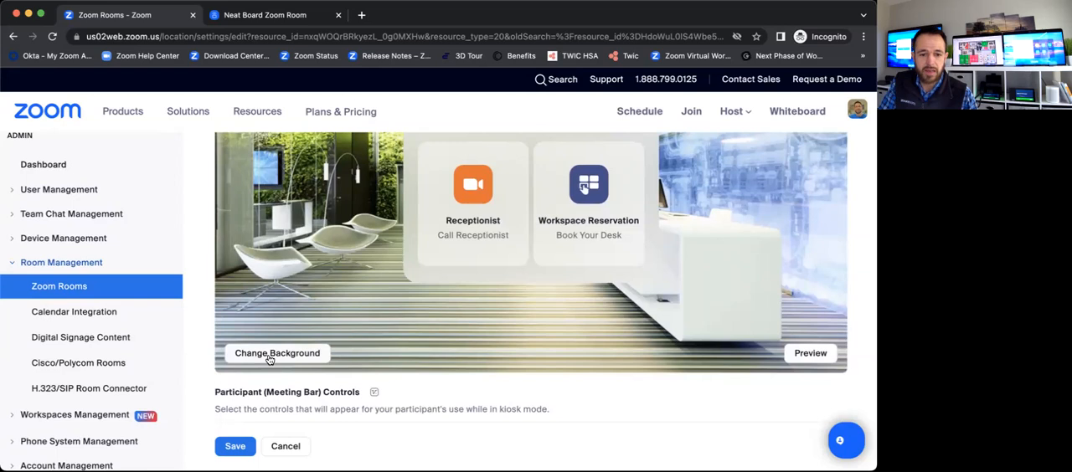